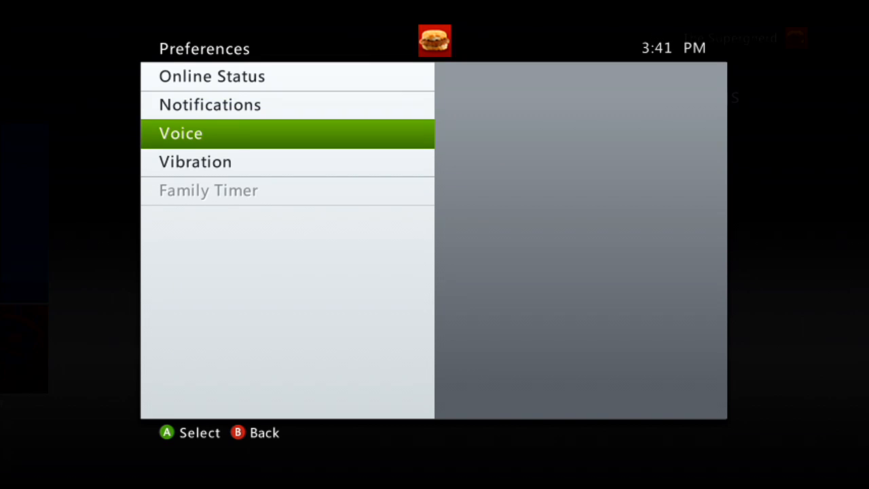
Set Voice Output to Play Through Both in the Xbox voice preferences.
left_click(181, 133)
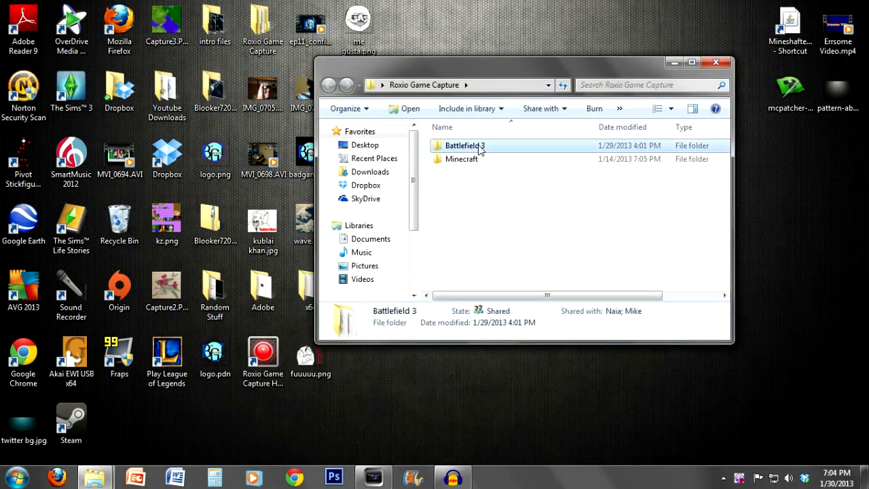
Navigate into Battlefield 3 > xbox live chat test, showing 1-29-2013_00.m2ts and me chat.mp3.
double_click(464, 145)
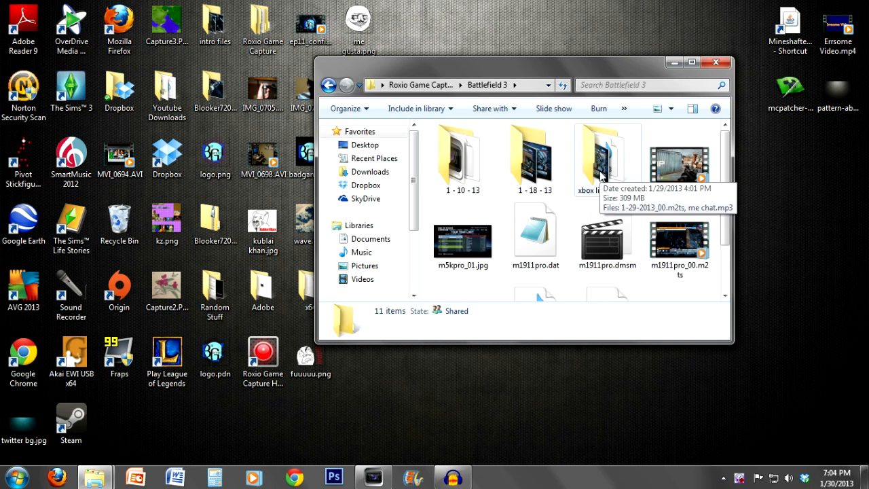
double_click(603, 161)
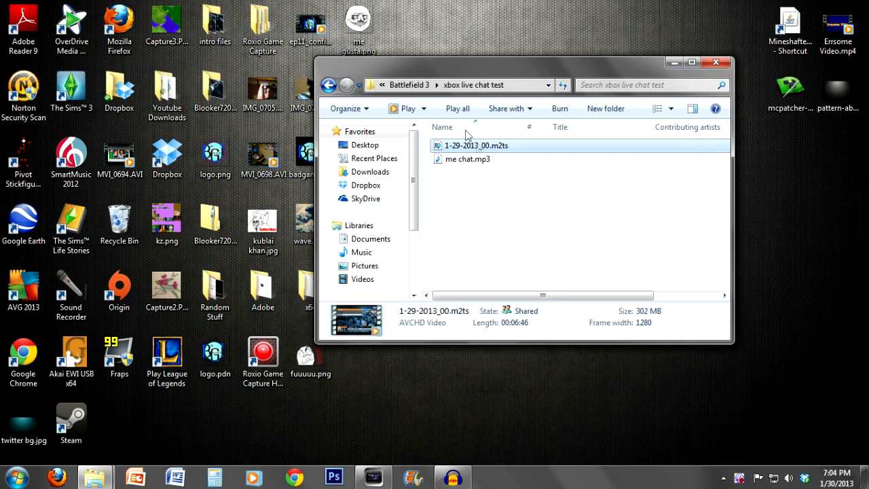
mouse_move(496, 161)
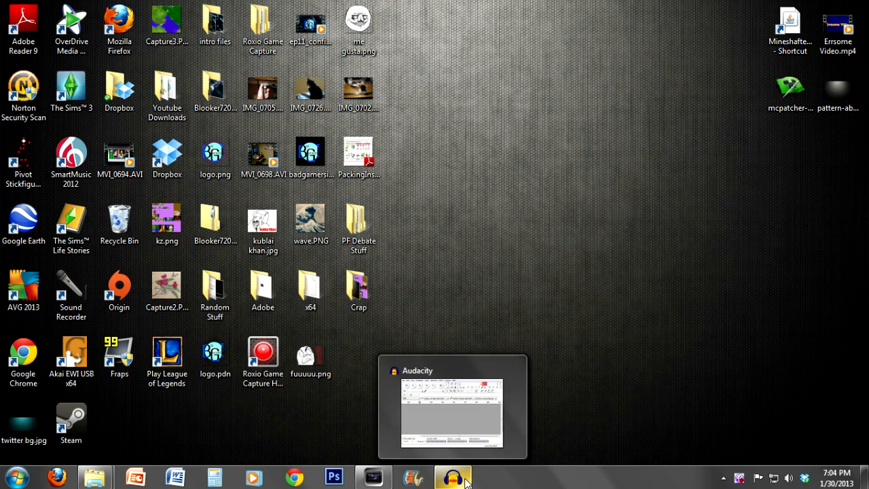
Show Audacity's empty project set to the front microphone, then minimize it to the desktop.
left_click(454, 477)
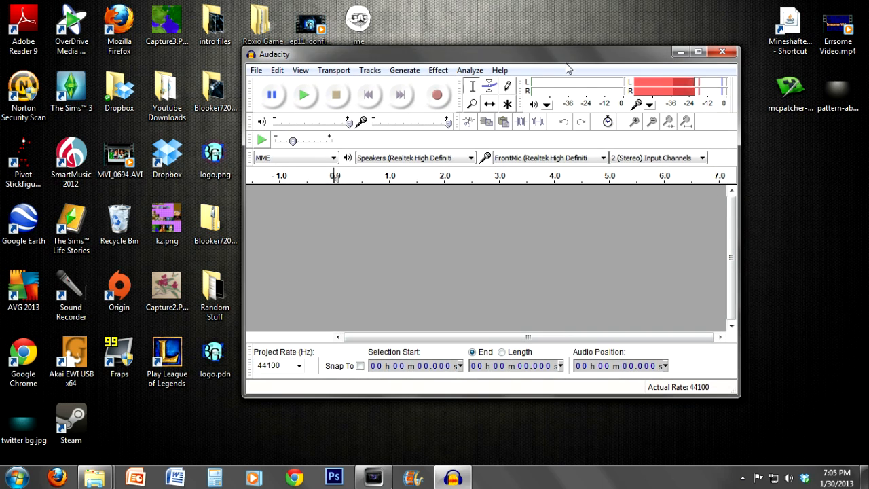
mouse_move(663, 180)
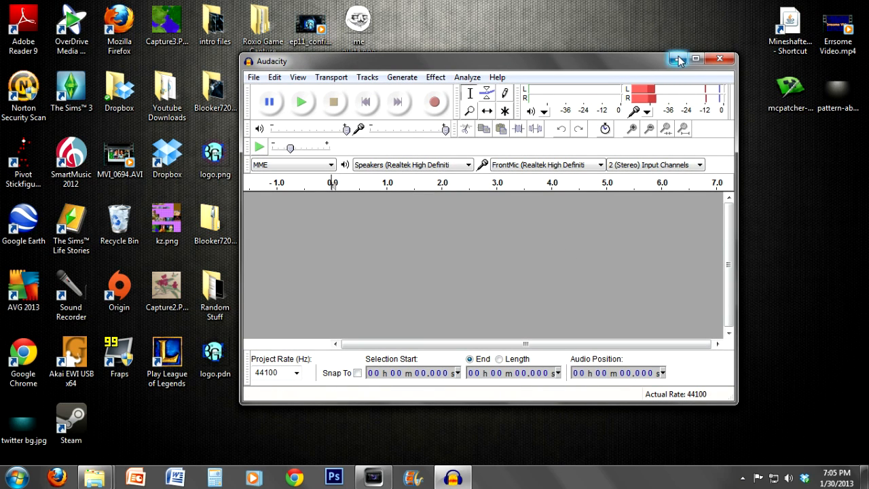
left_click(677, 60)
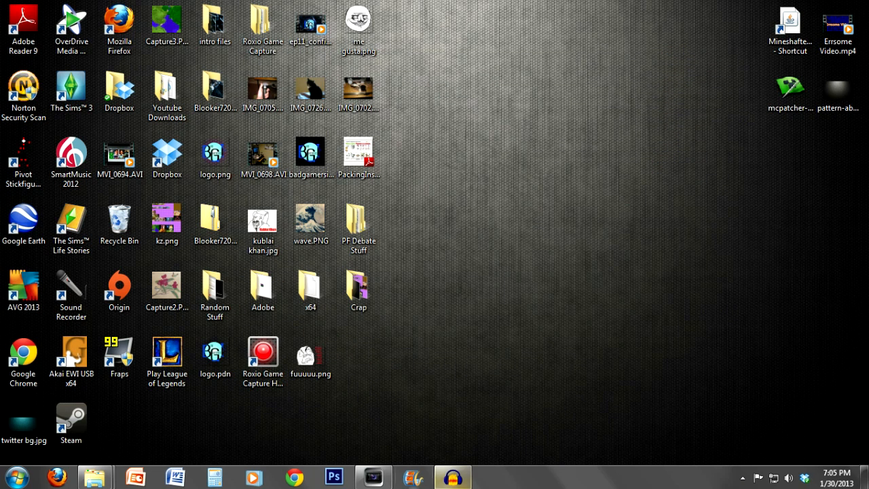
Reveal the hidden notification-area icons showing the background apps.
left_click(743, 478)
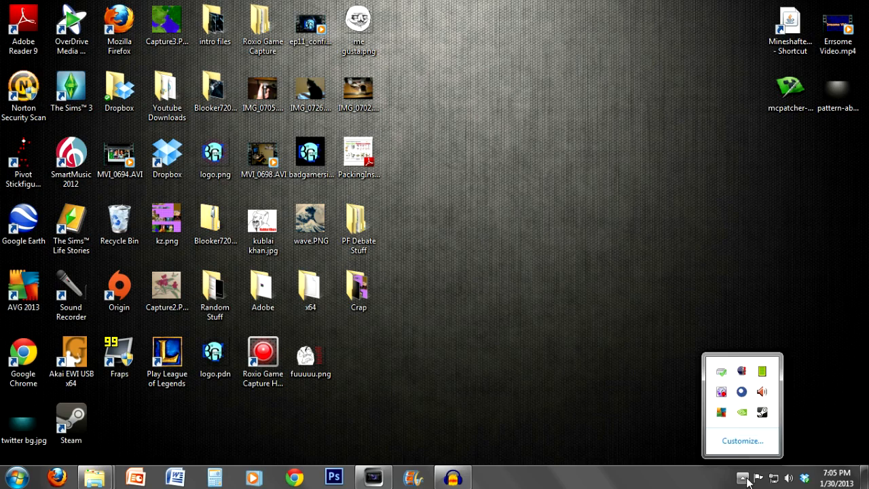
mouse_move(721, 405)
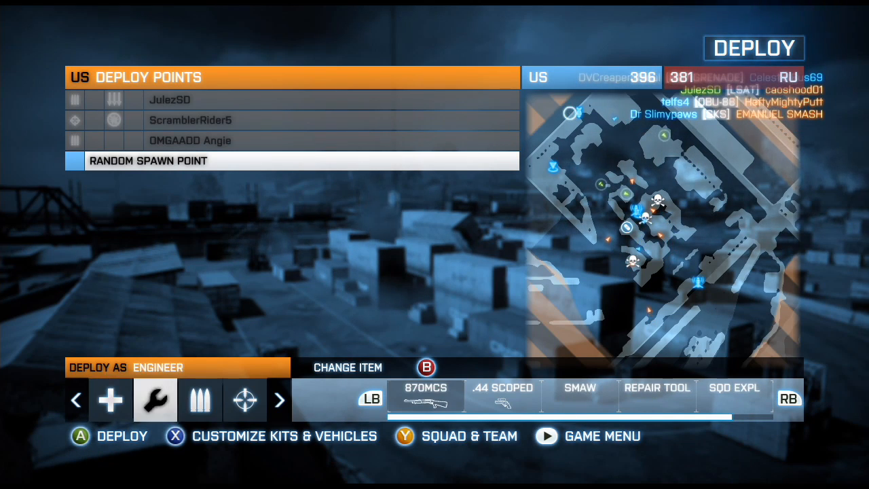
Deploy as Engineer and fight among the shipping containers, earning kill assists with squad chat active.
left_click(108, 400)
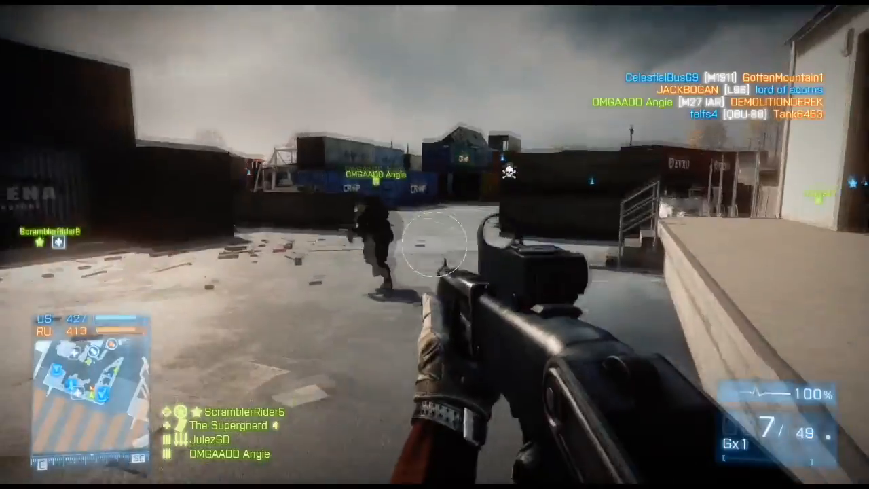
left_click(435, 245)
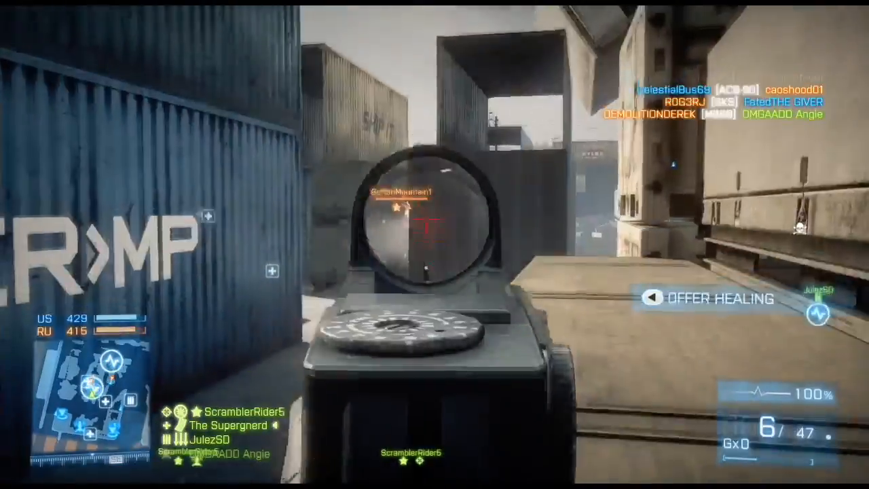
left_click(435, 244)
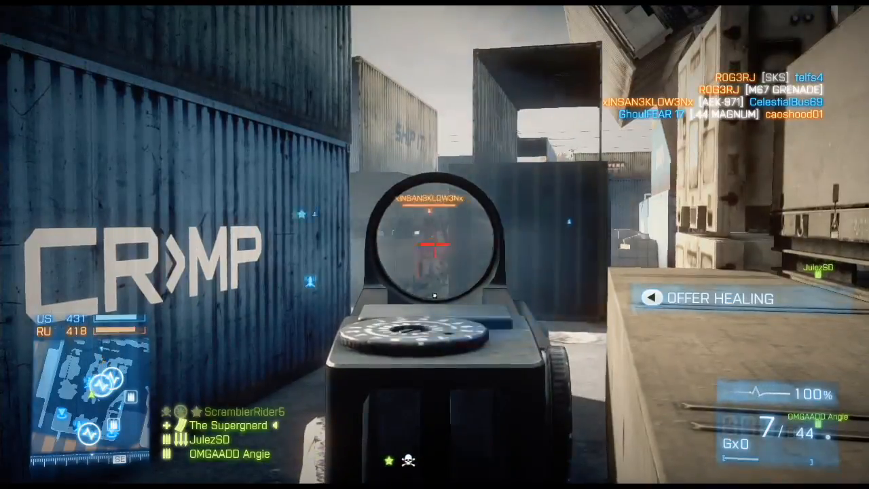
left_click(435, 244)
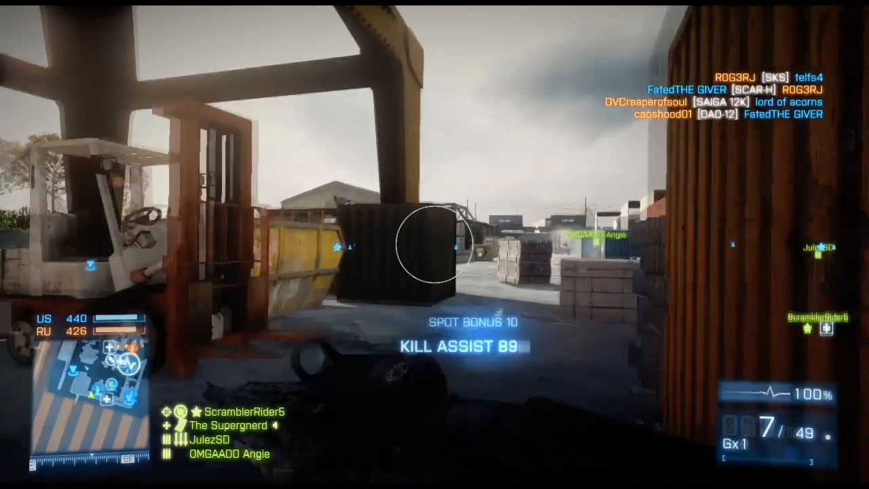
mouse_move(434, 244)
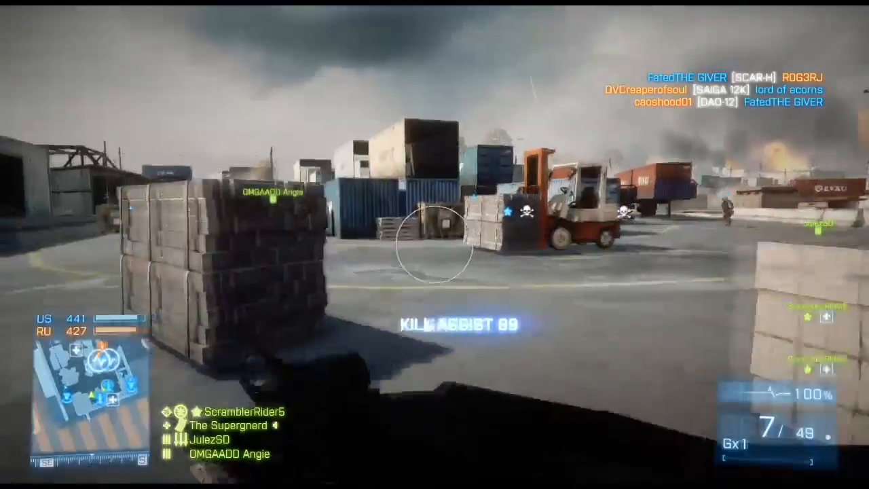